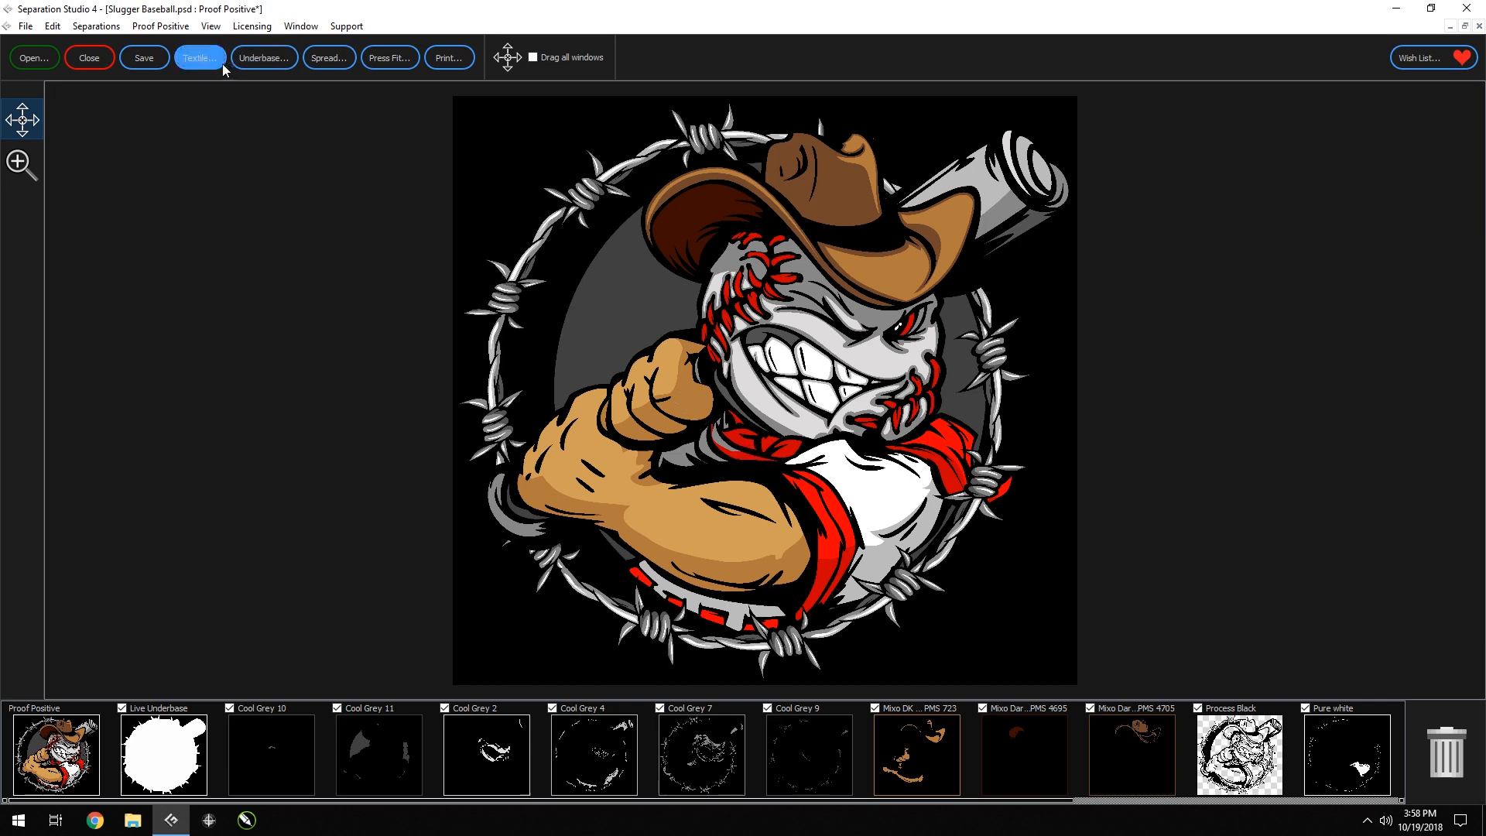
Choose gray as the textile colour and bring up the screens preview.
{"action": "left_click", "coordinate": [198, 57]}
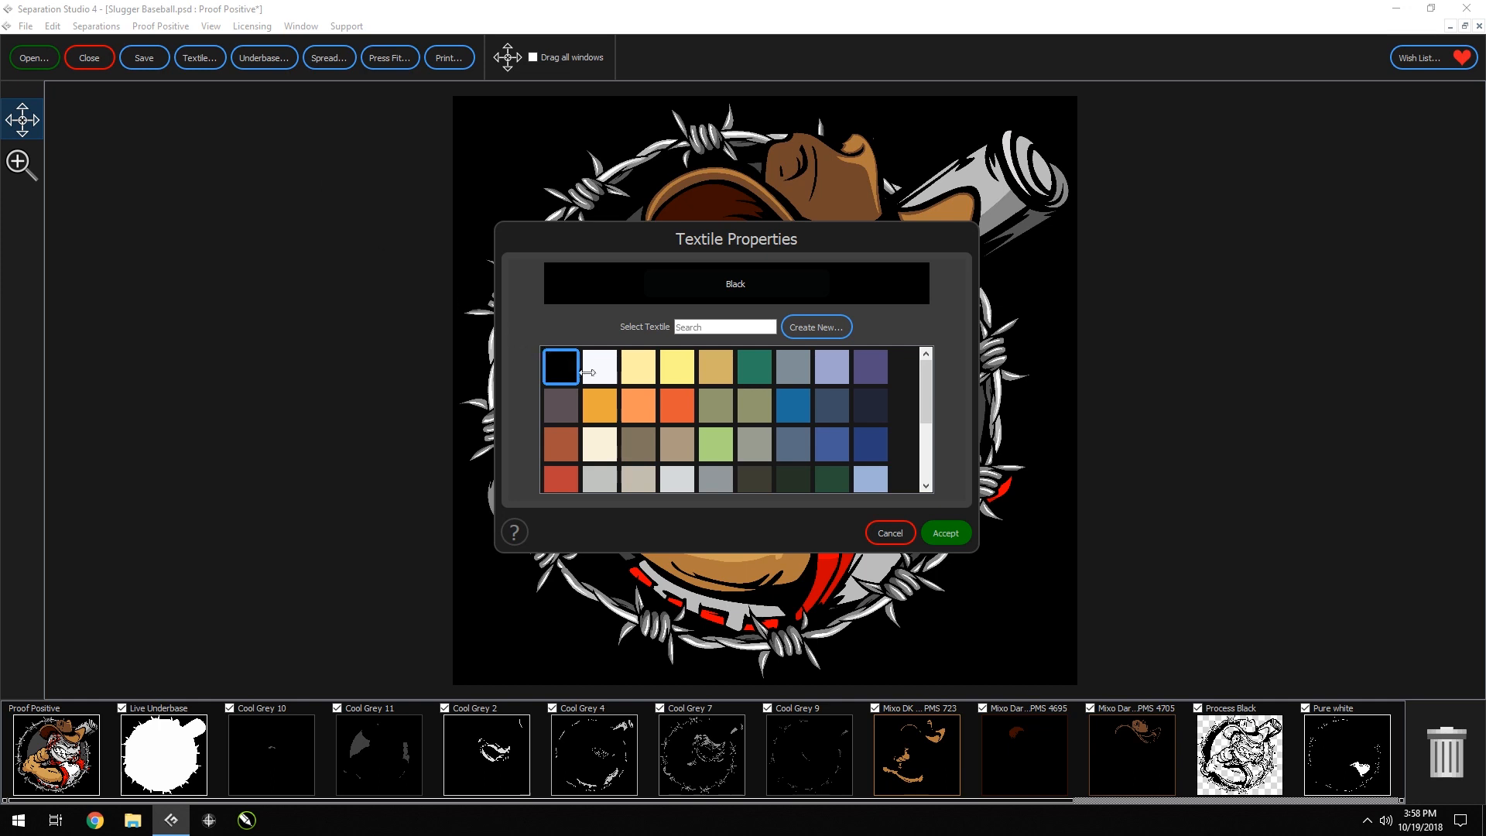
{"action": "scroll", "scroll_direction": "down", "scroll_amount": 3}
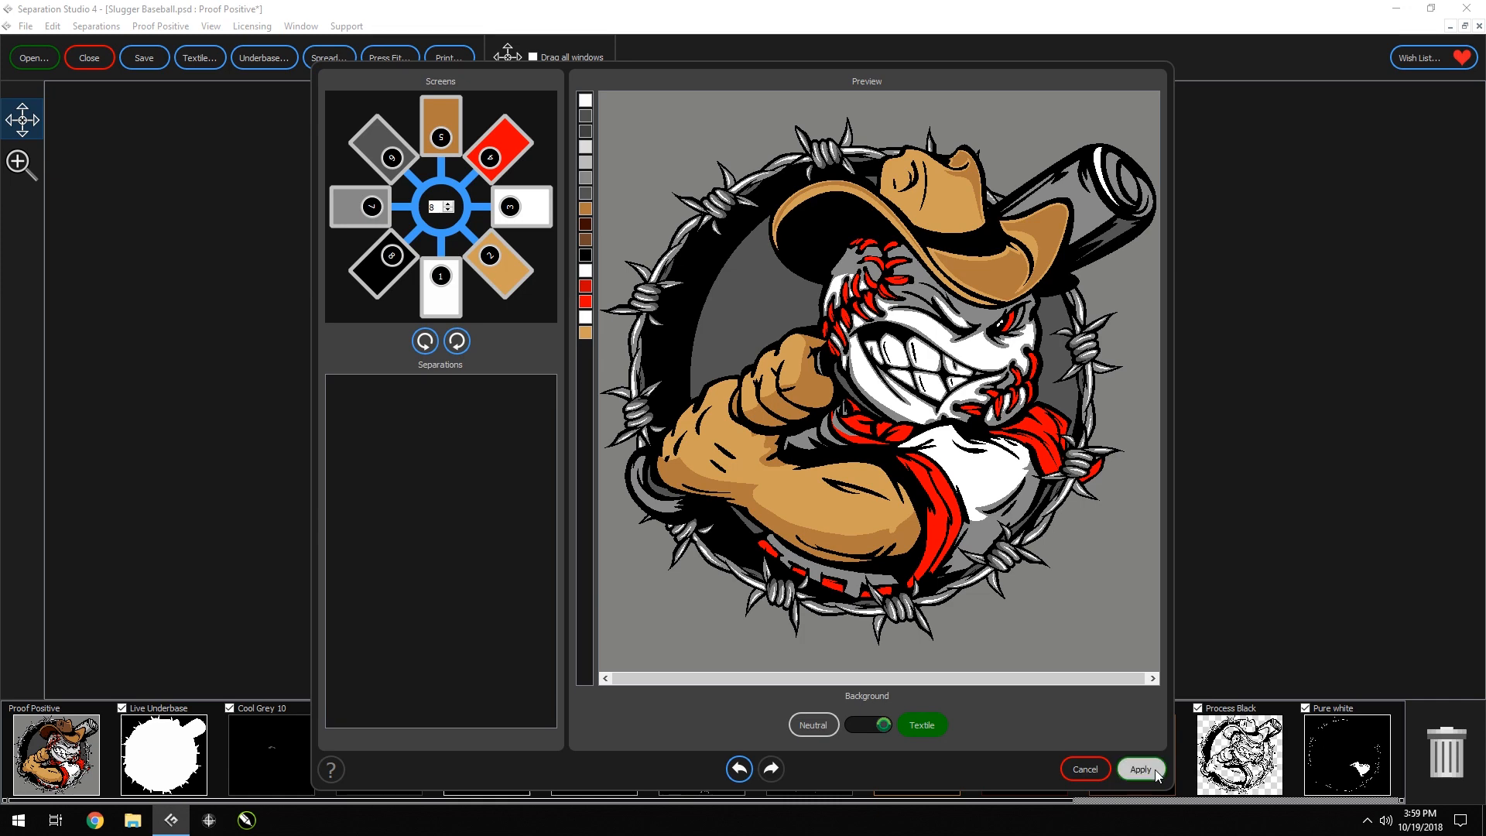
Apply the gray textile setup to regenerate the separations.
{"action": "left_click", "coordinate": [1139, 769]}
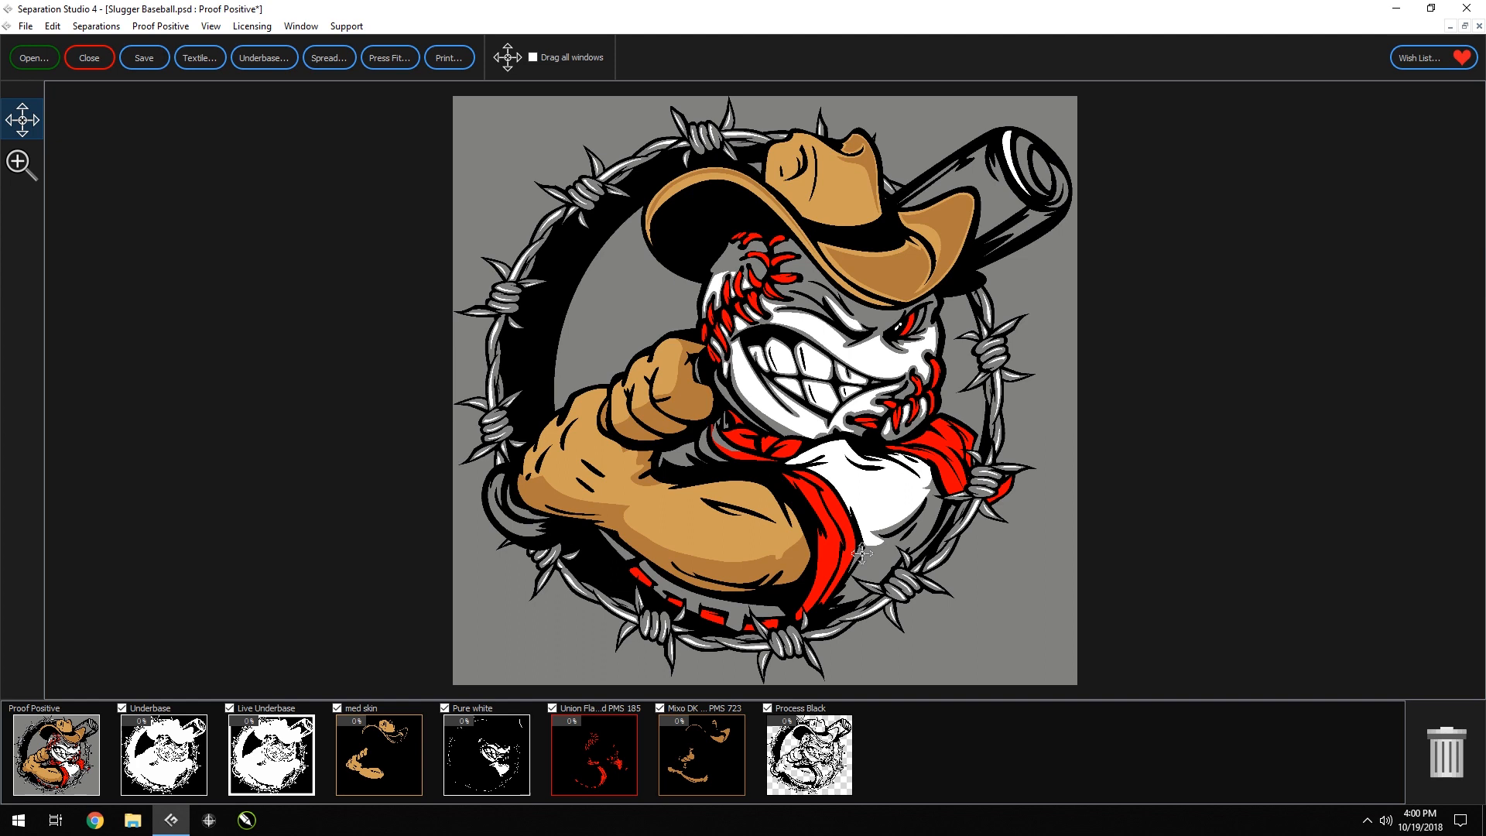
Delete the Live Underbase and Pure white separations, then bring up Print Commander.
{"action": "left_click", "coordinate": [378, 754]}
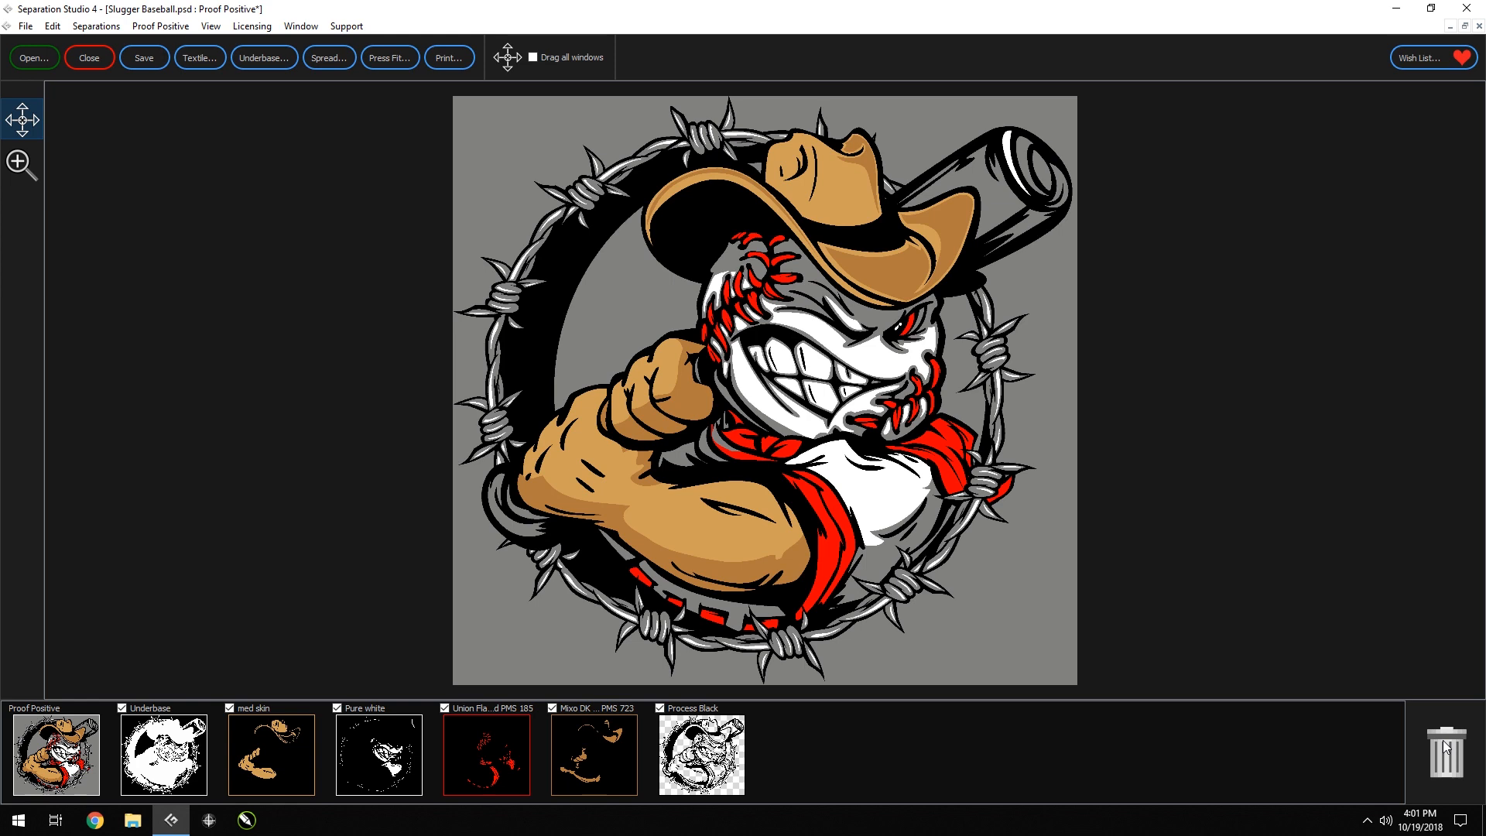
{"action": "left_click", "coordinate": [377, 754]}
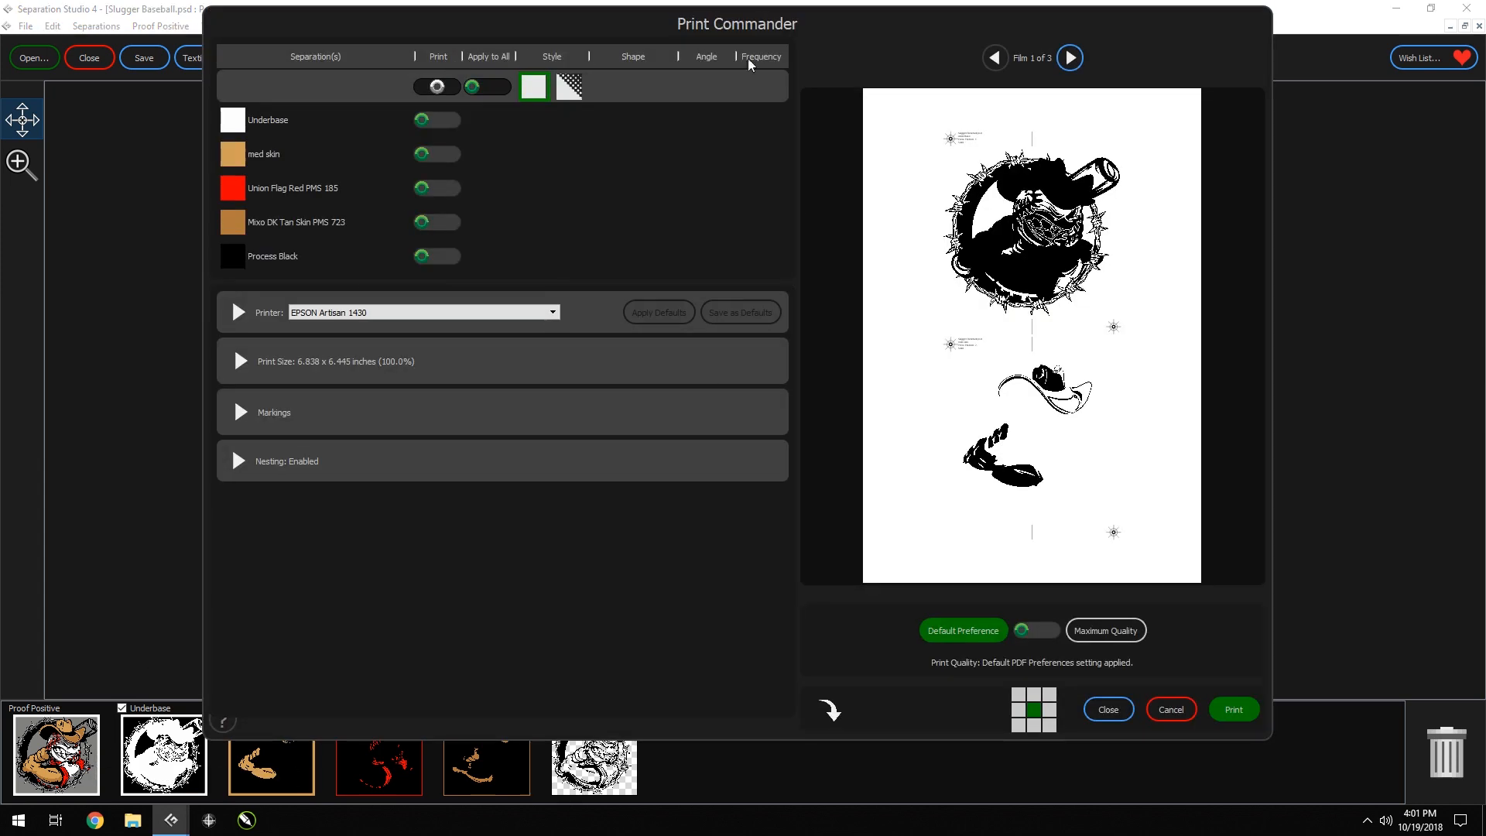
Preview Film 3 of 3 and send the five separations to print.
{"action": "left_click", "coordinate": [994, 57]}
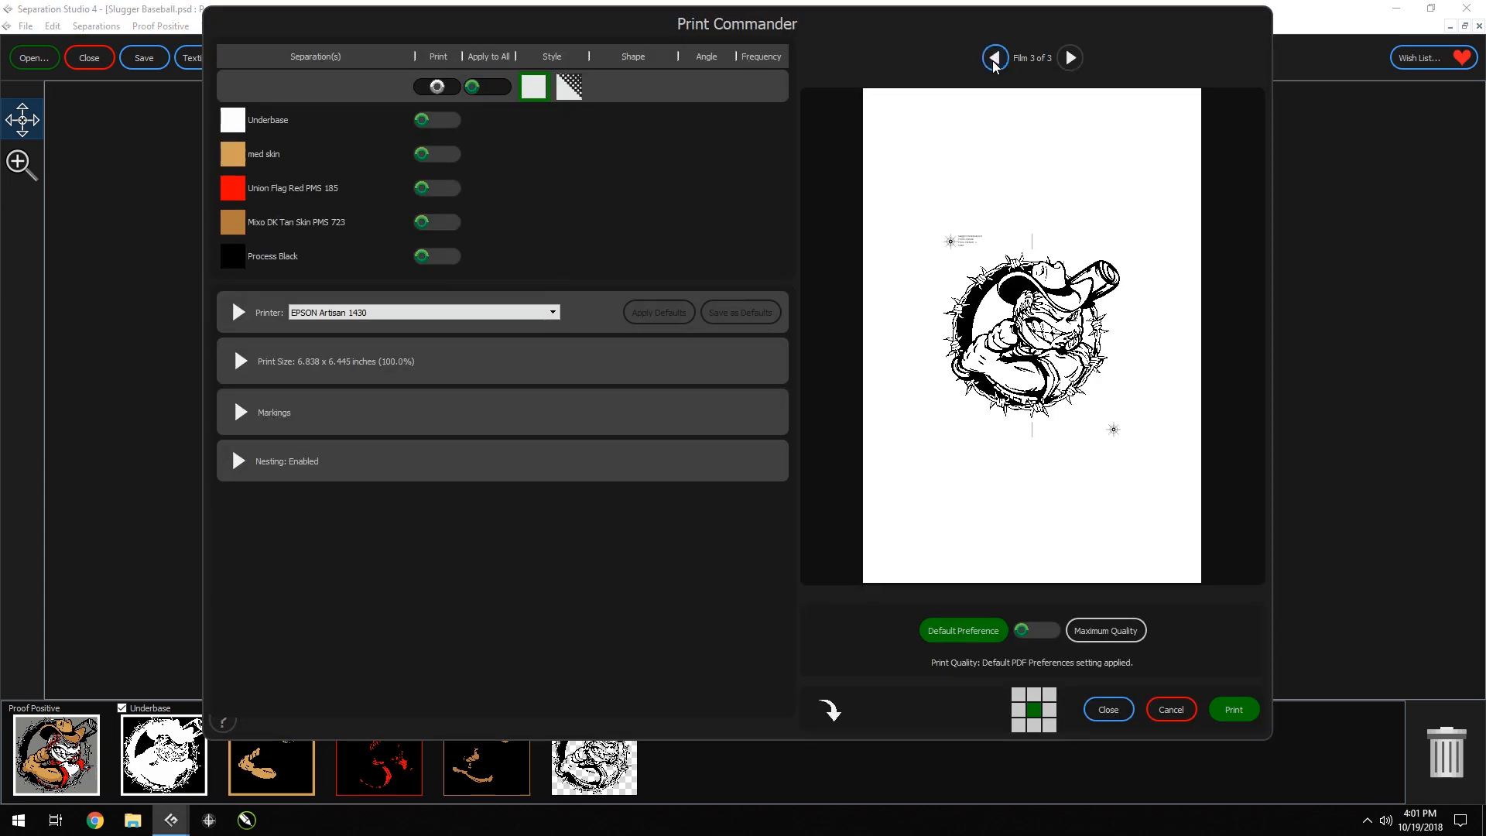
{"action": "left_click", "coordinate": [1234, 708]}
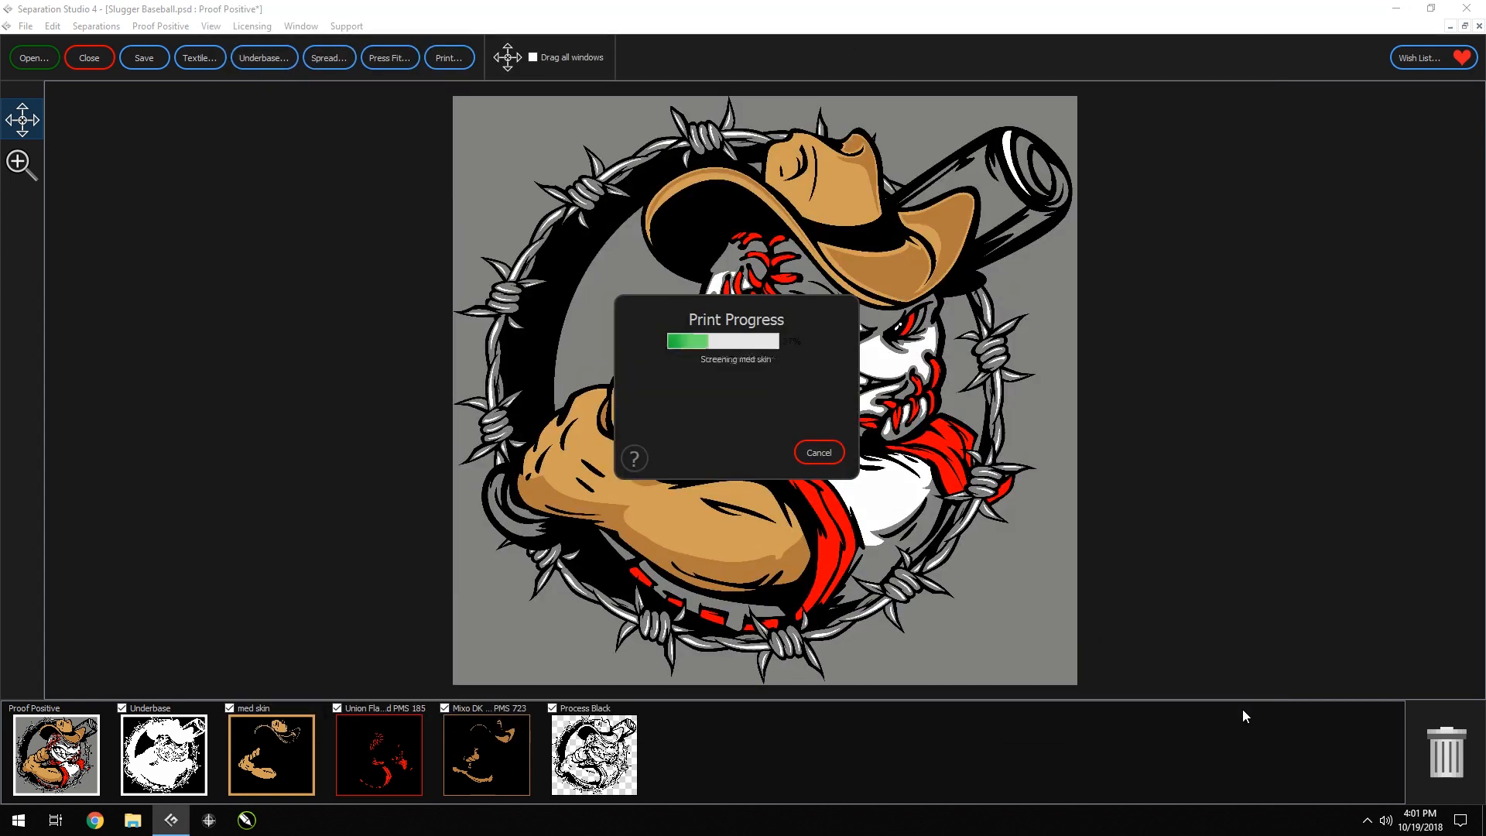